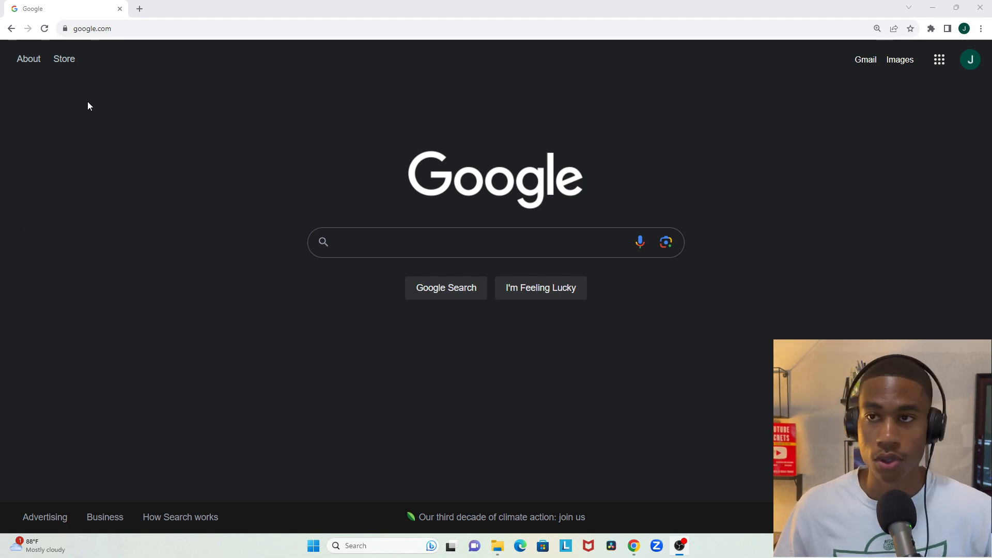
pyautogui.moveTo(96, 69)
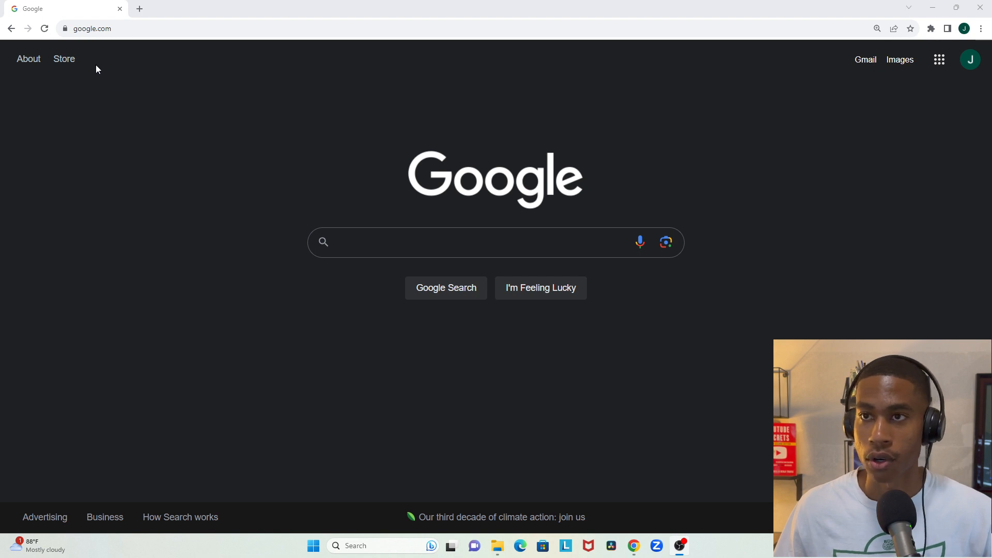
# Step: Navigate the browser to ncees.org from the address bar
pyautogui.click(92, 29)
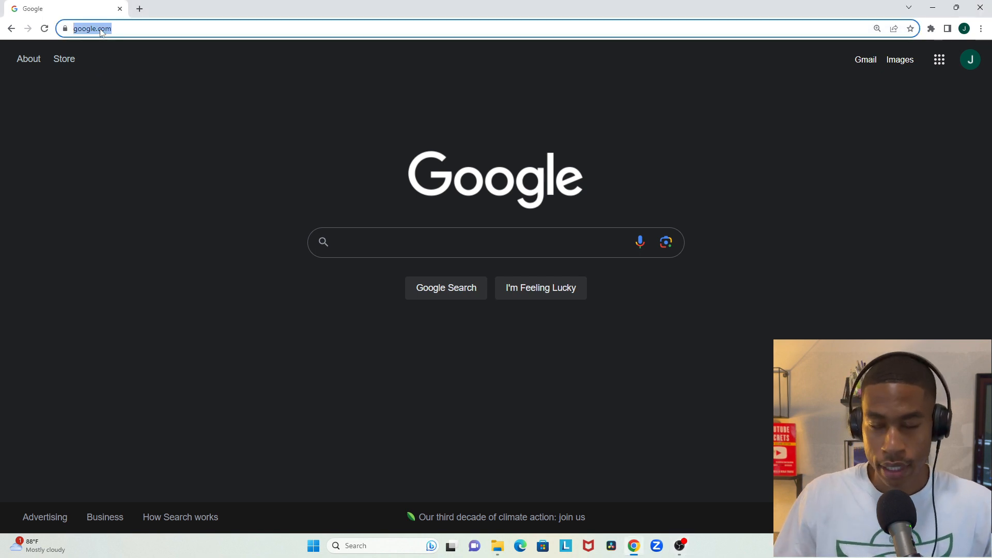
pyautogui.write('ncees.org')
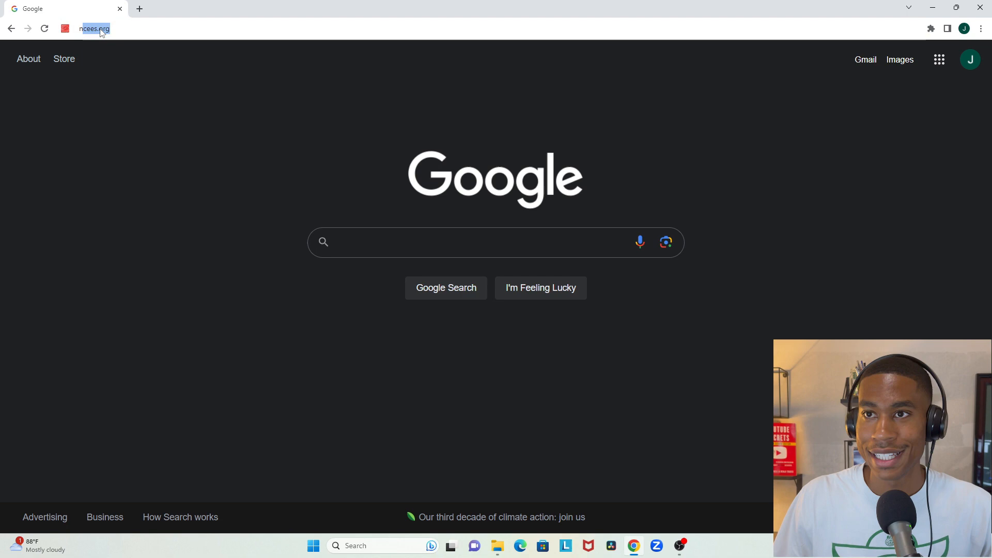
pyautogui.click(94, 29)
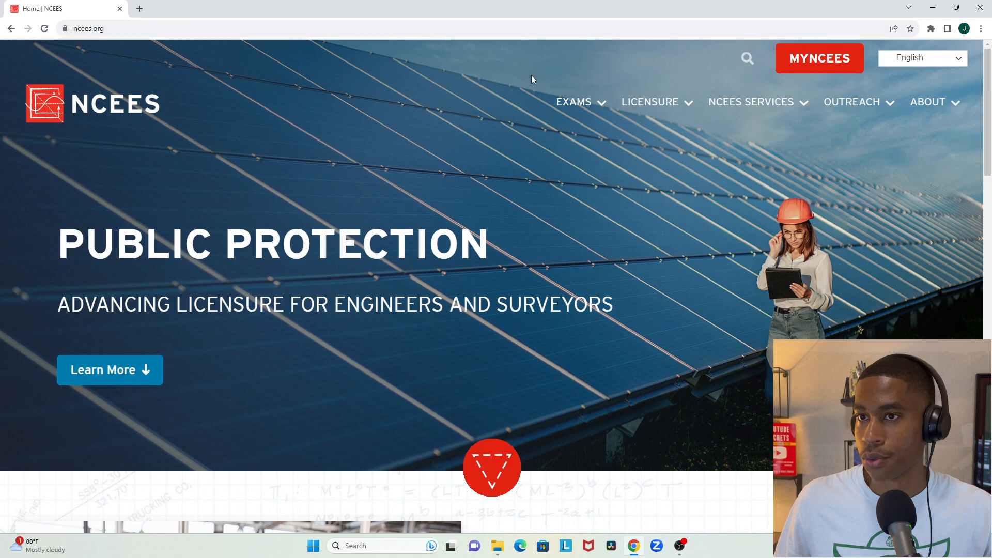
pyautogui.moveTo(715, 84)
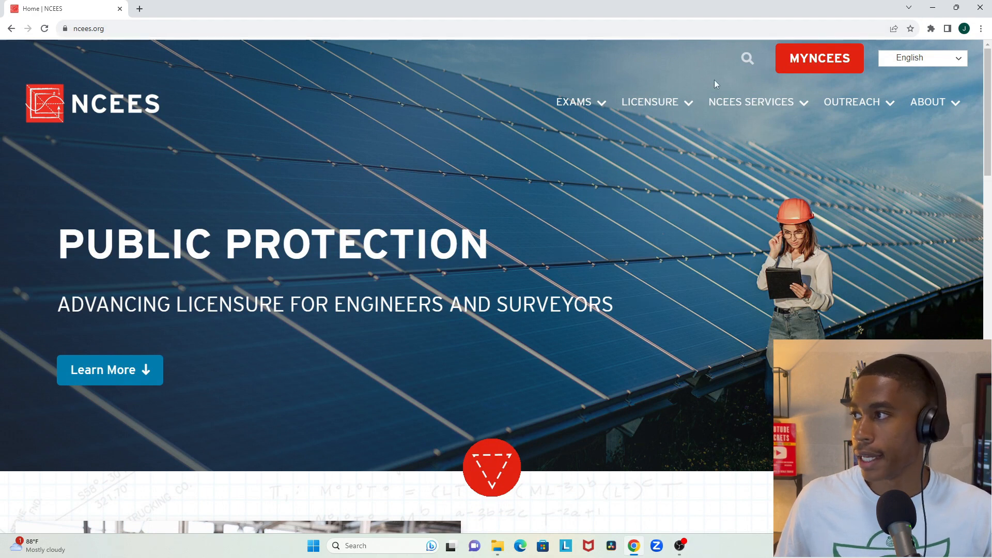
pyautogui.moveTo(818, 58)
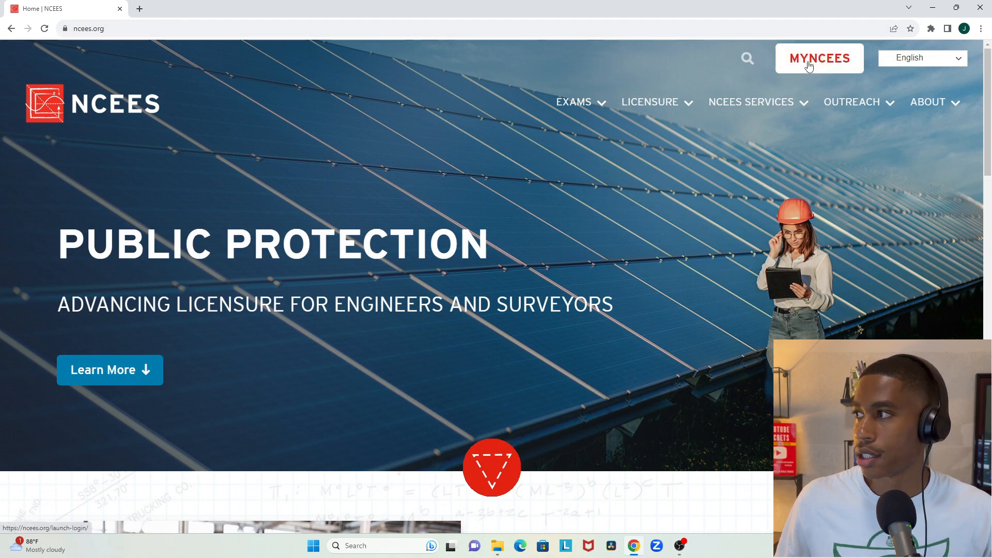
# Step: Reach the MyNCEES customer login page via the MYNCEES button
pyautogui.click(818, 59)
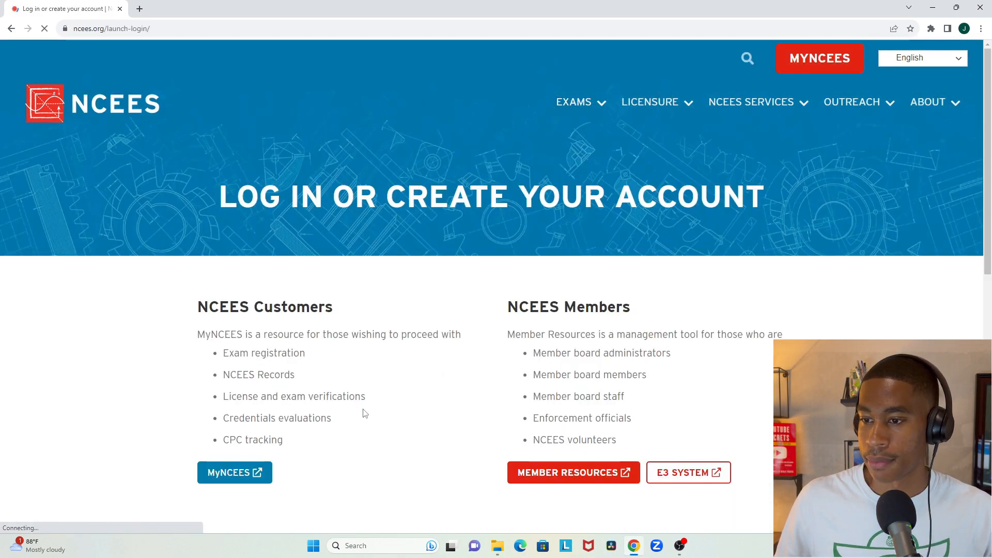
pyautogui.click(234, 472)
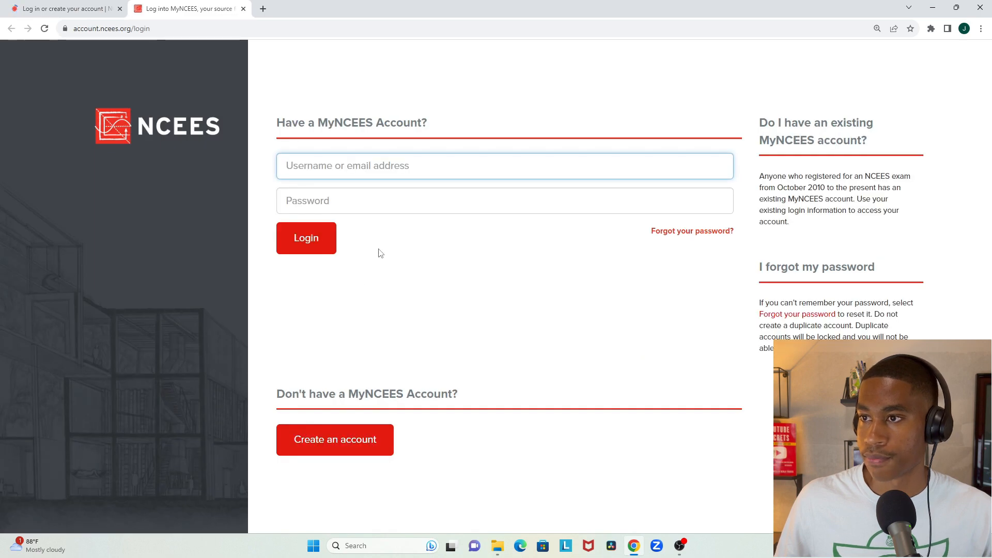
# Step: Sign in to MyNCEES using the saved credentials to reach the Dashboard
pyautogui.click(305, 237)
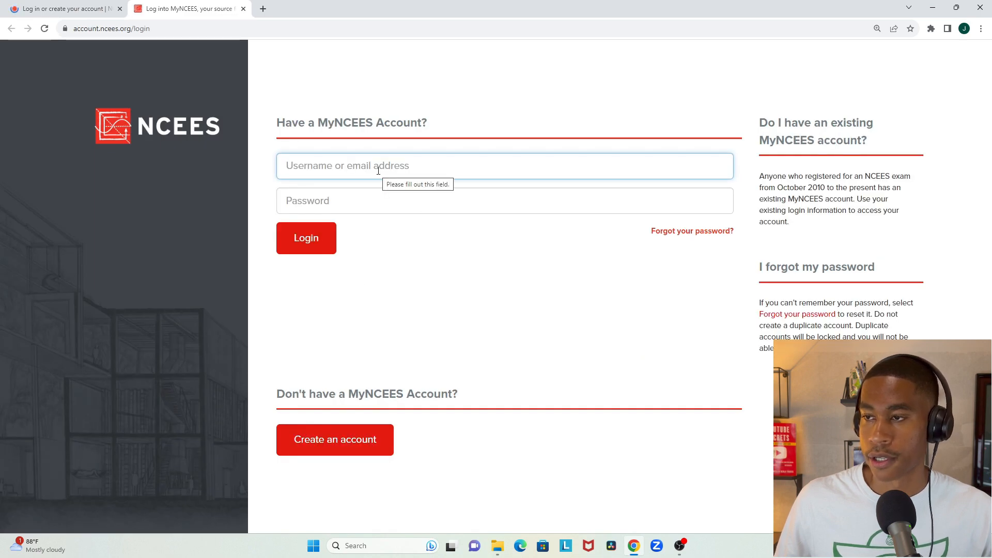
pyautogui.click(305, 237)
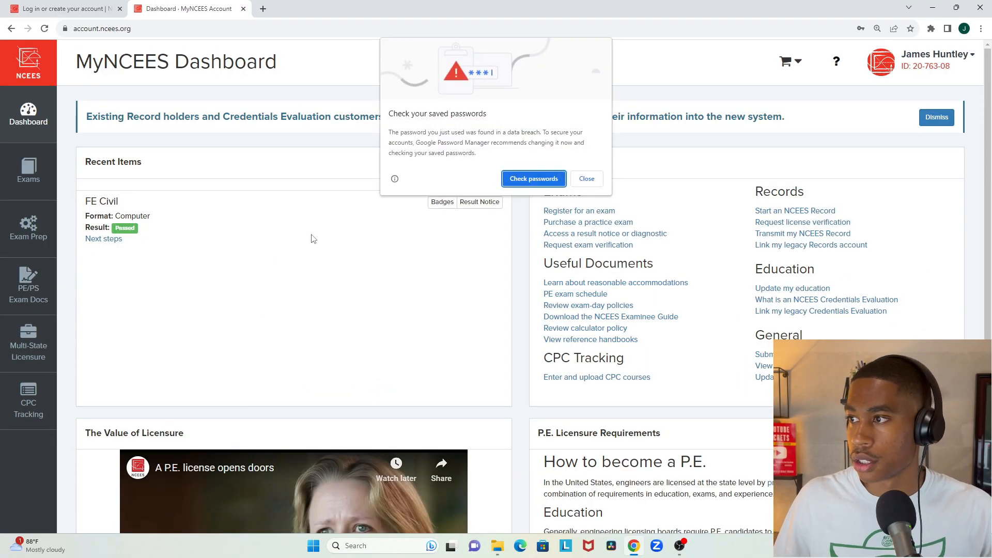
# Step: Dismiss Chrome's 'Check your saved passwords' warning over the Dashboard
pyautogui.click(585, 178)
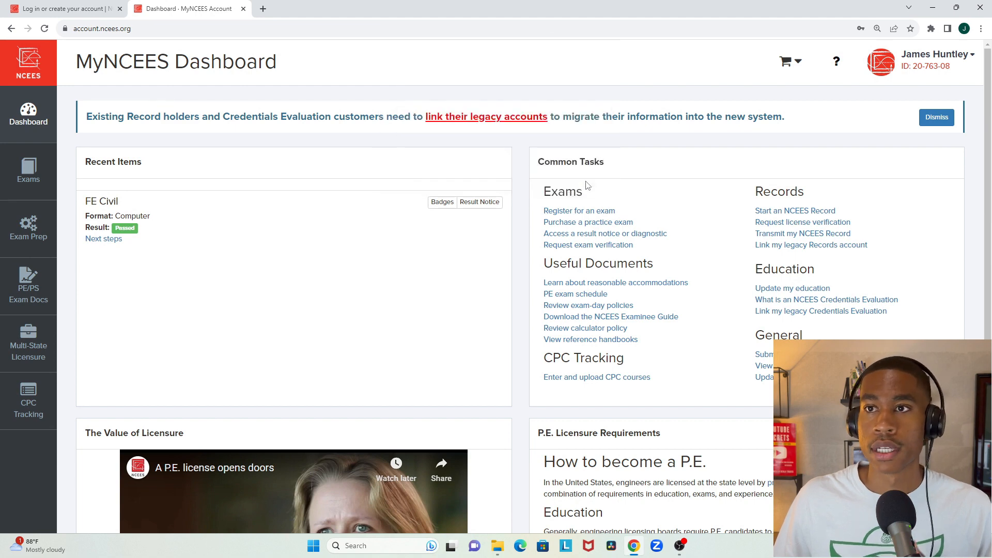
pyautogui.moveTo(499, 152)
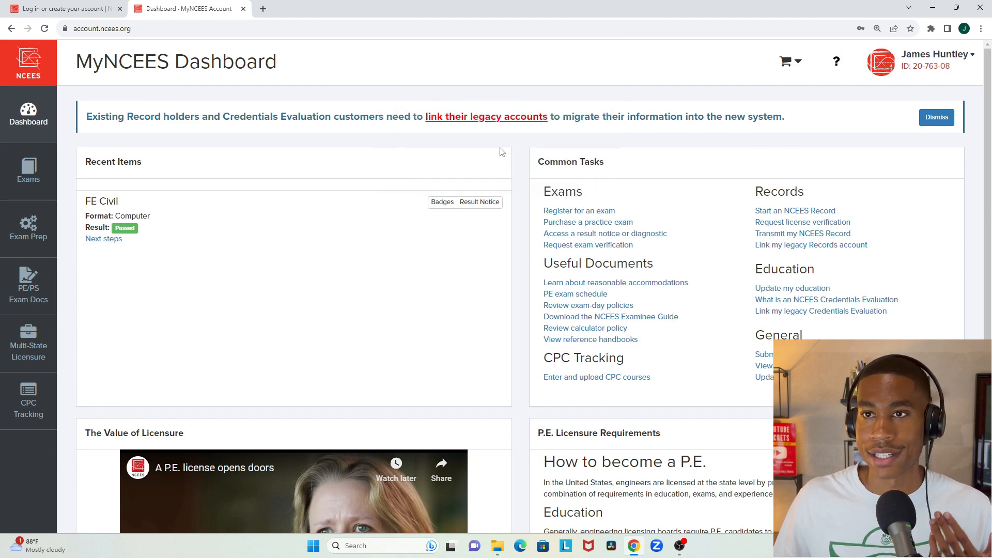
pyautogui.moveTo(476, 131)
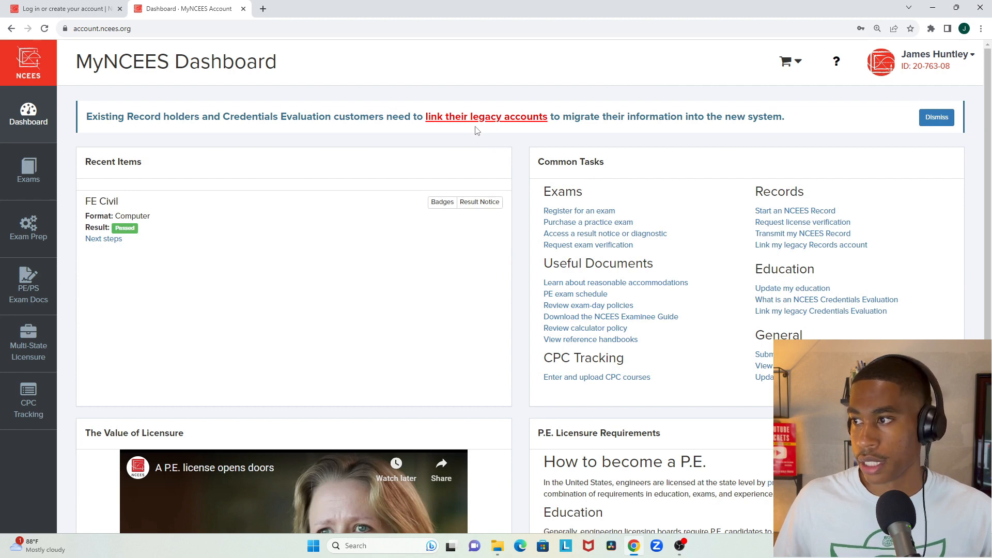
pyautogui.moveTo(643, 213)
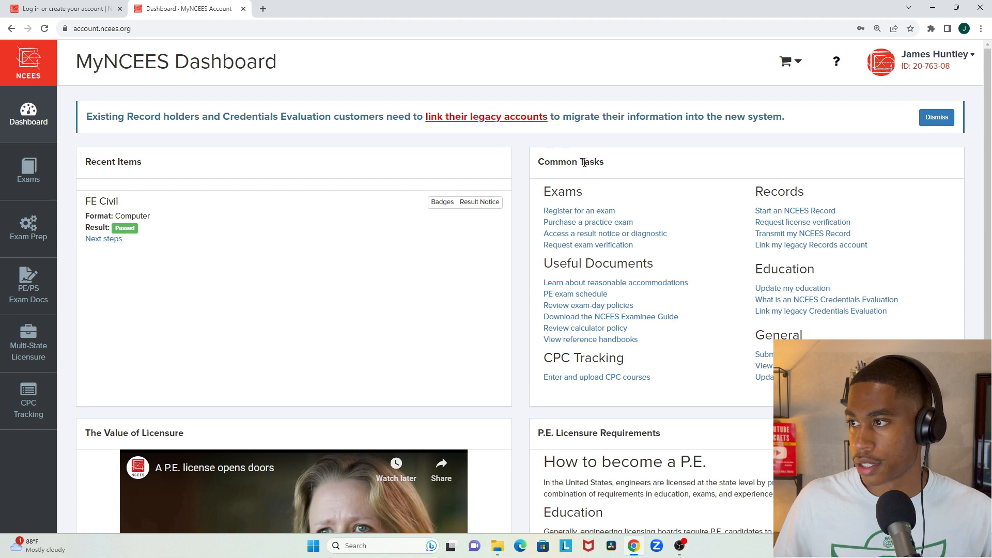
pyautogui.moveTo(606, 170)
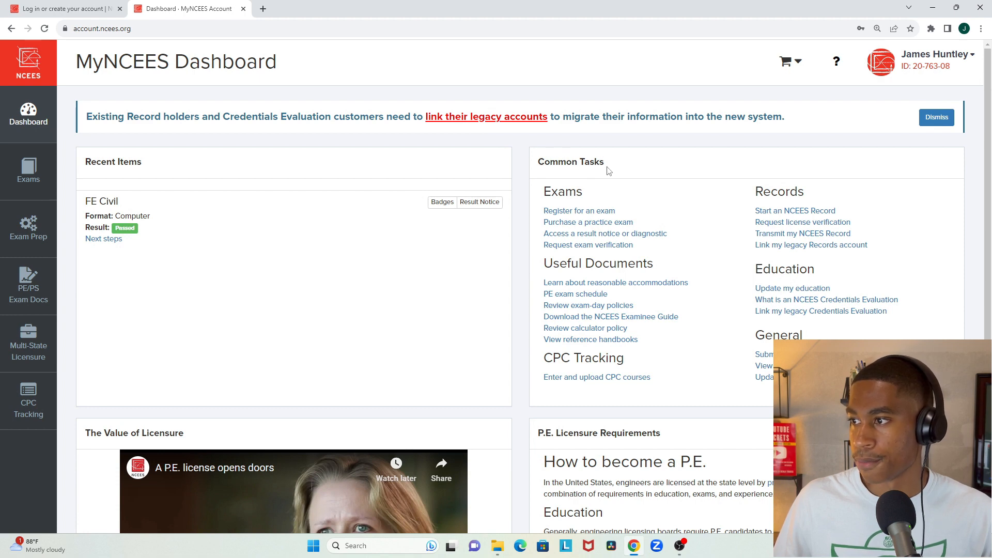
pyautogui.moveTo(578, 210)
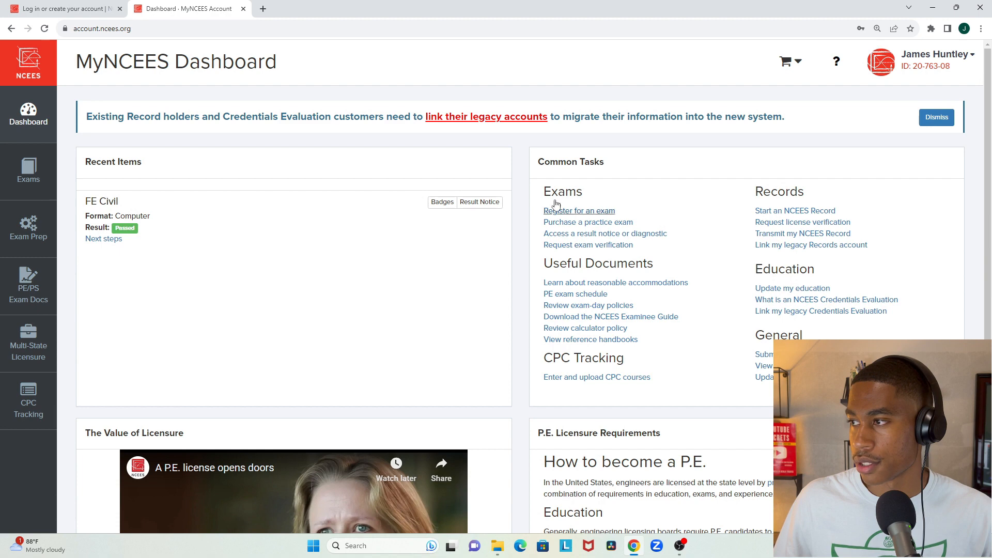
pyautogui.moveTo(541, 268)
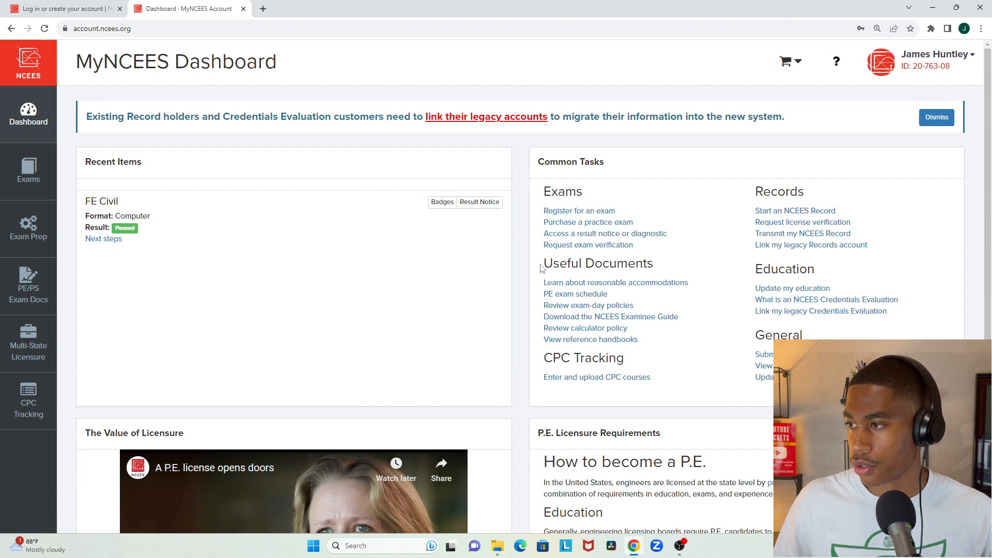
pyautogui.moveTo(646, 268)
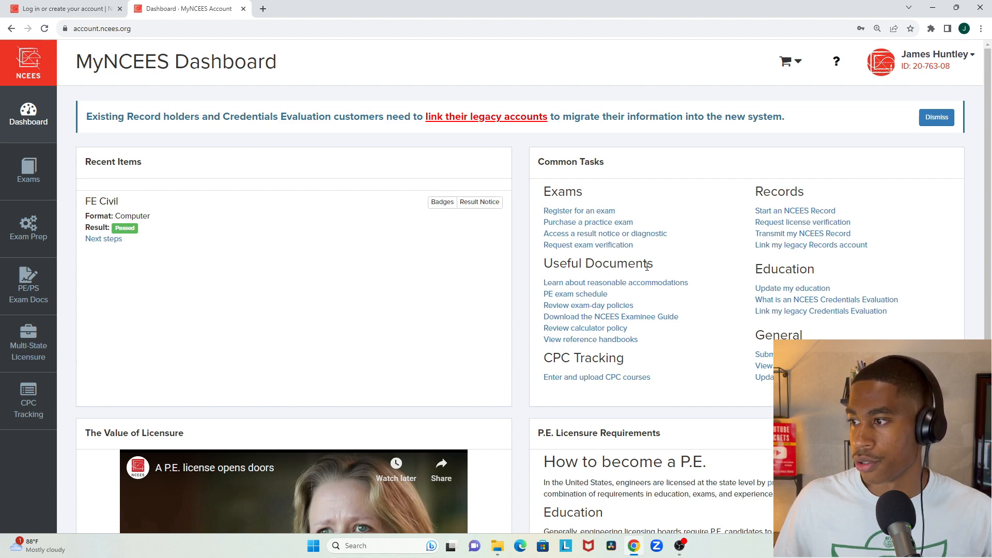
pyautogui.moveTo(589, 339)
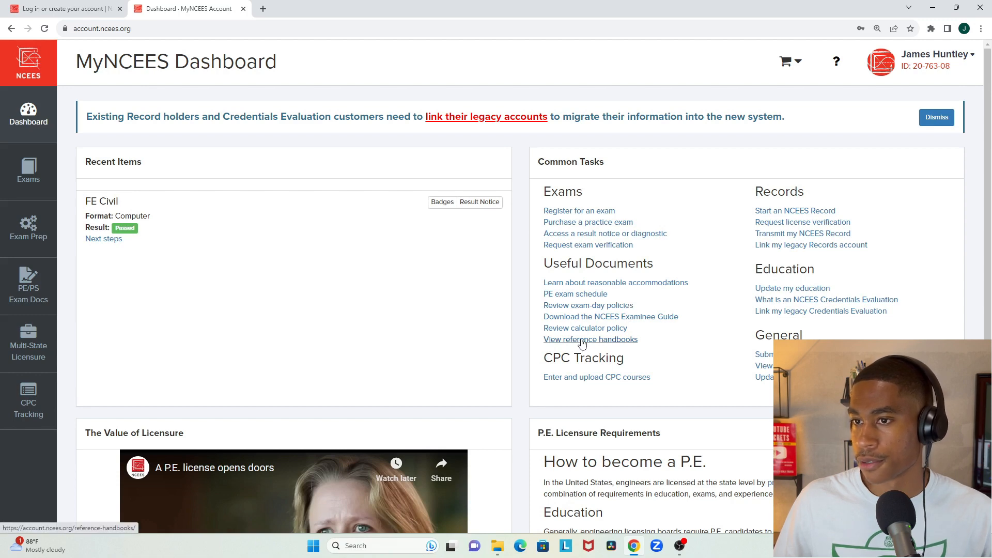
# Step: Download FE Reference Handbook 10.3 from the Reference Handbooks list
pyautogui.click(589, 339)
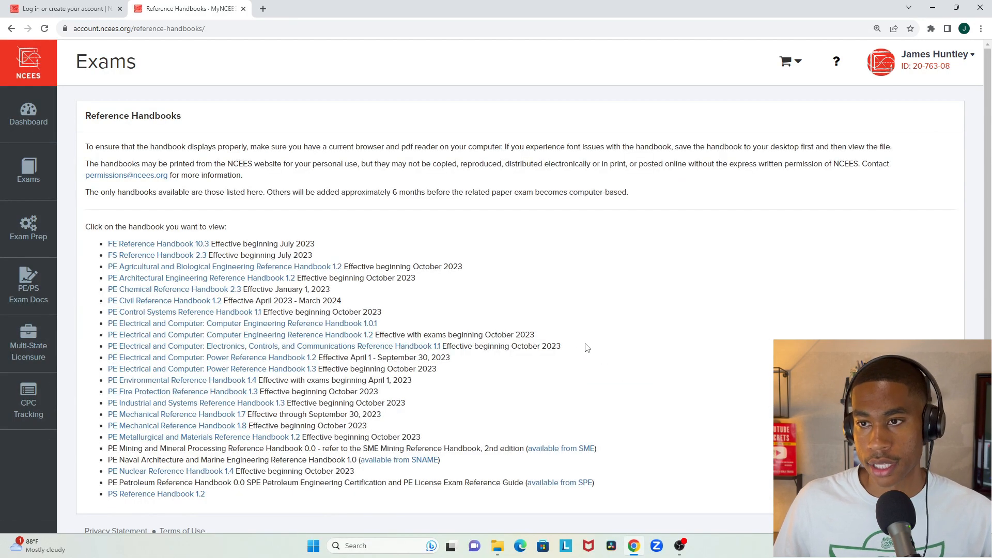
pyautogui.moveTo(461, 303)
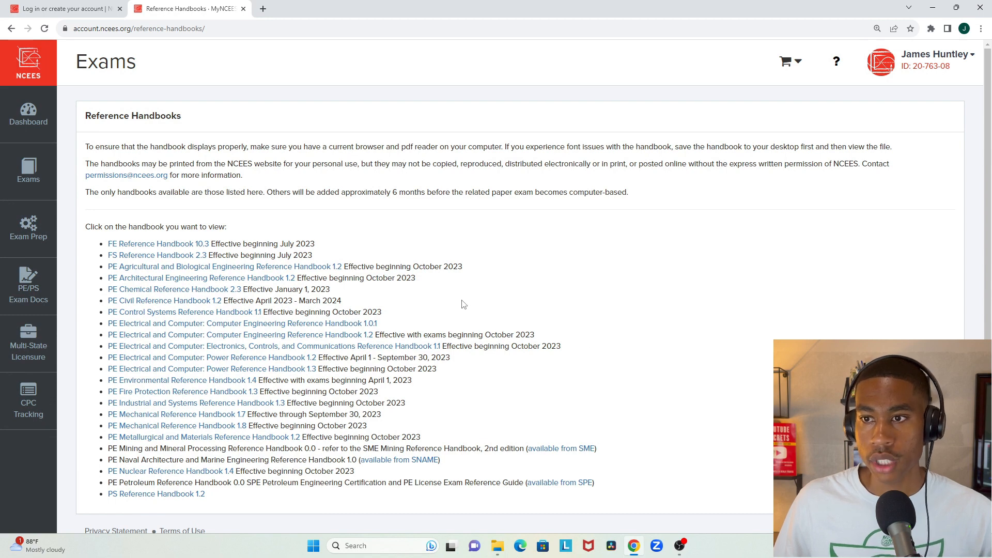
pyautogui.moveTo(166, 248)
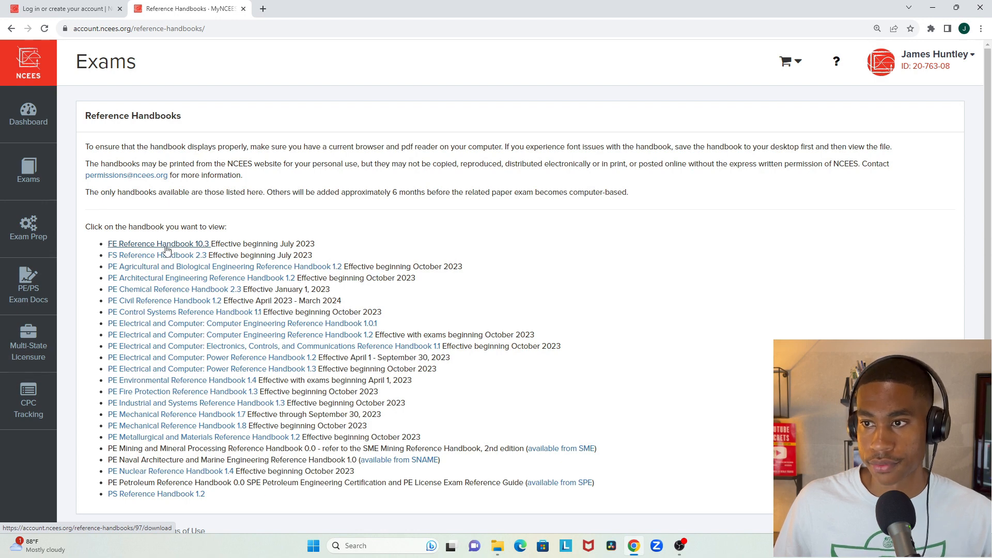
pyautogui.click(158, 243)
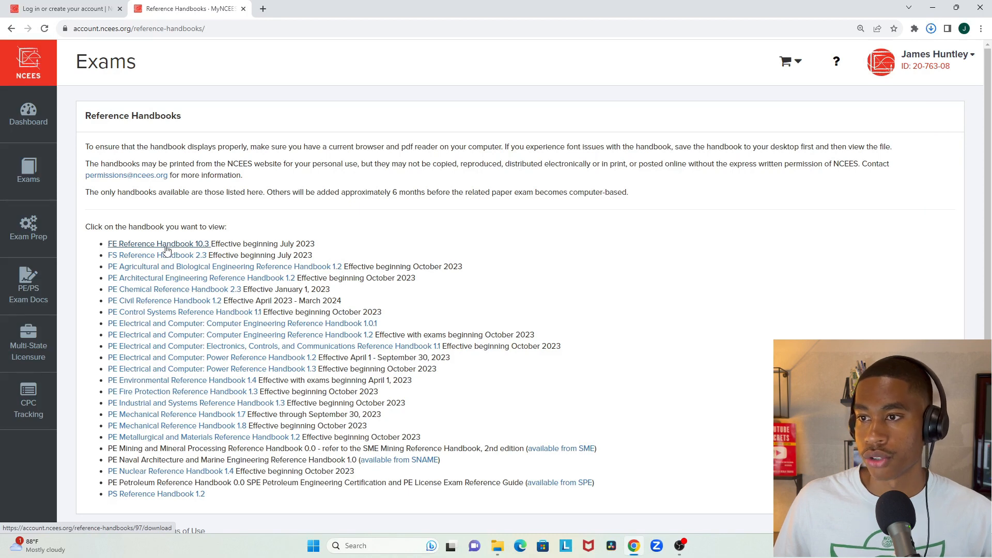
pyautogui.click(158, 243)
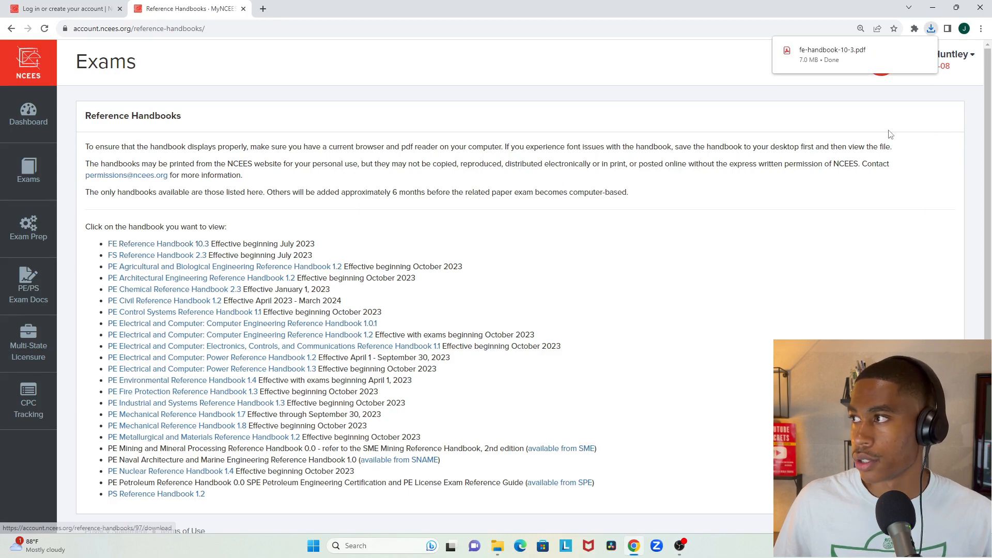
# Step: Open the downloaded handbook PDF from Chrome's recent downloads
pyautogui.click(930, 28)
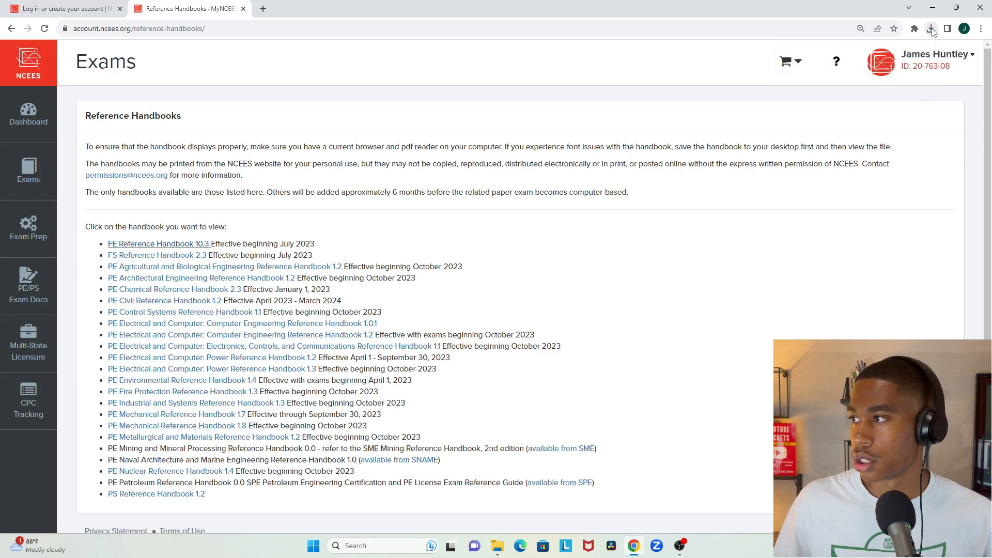
pyautogui.click(930, 29)
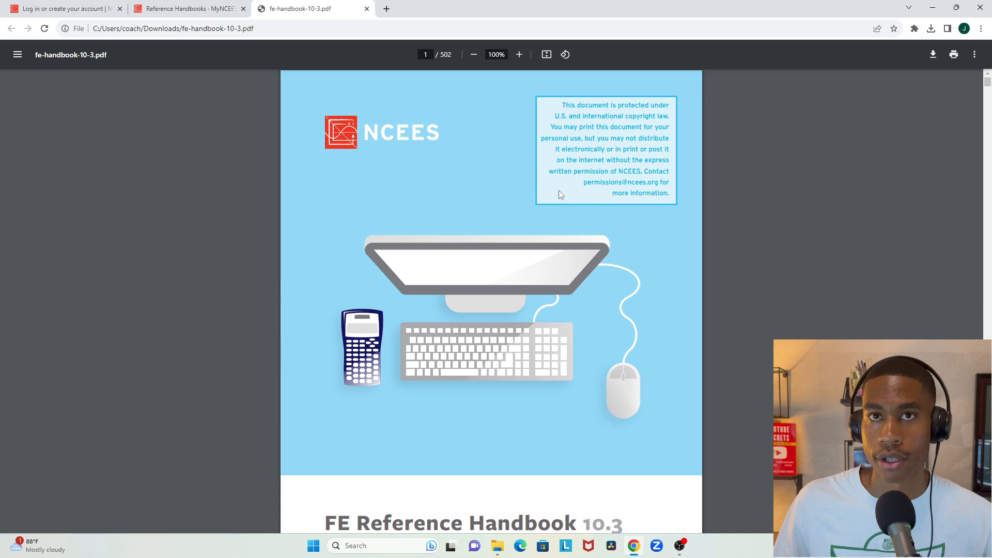
pyautogui.moveTo(566, 188)
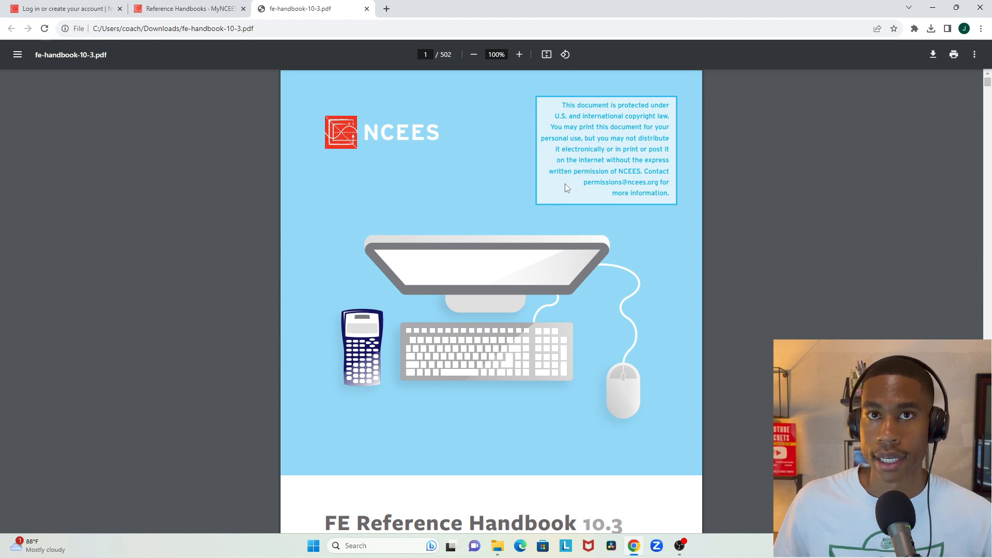